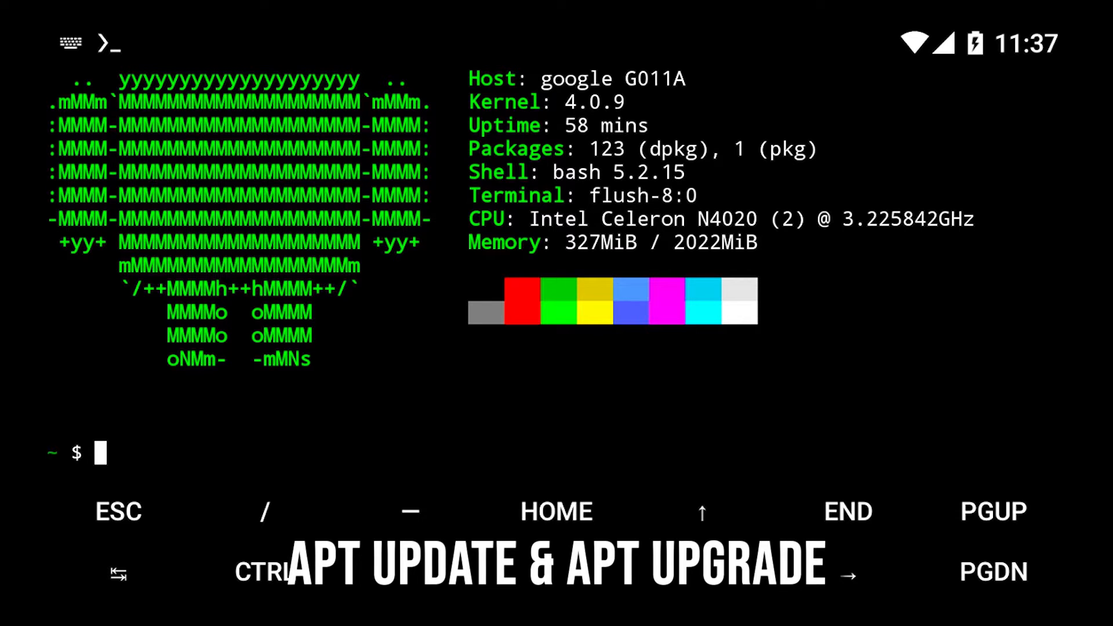
Refresh the package lists with apt update.
type("apt update")
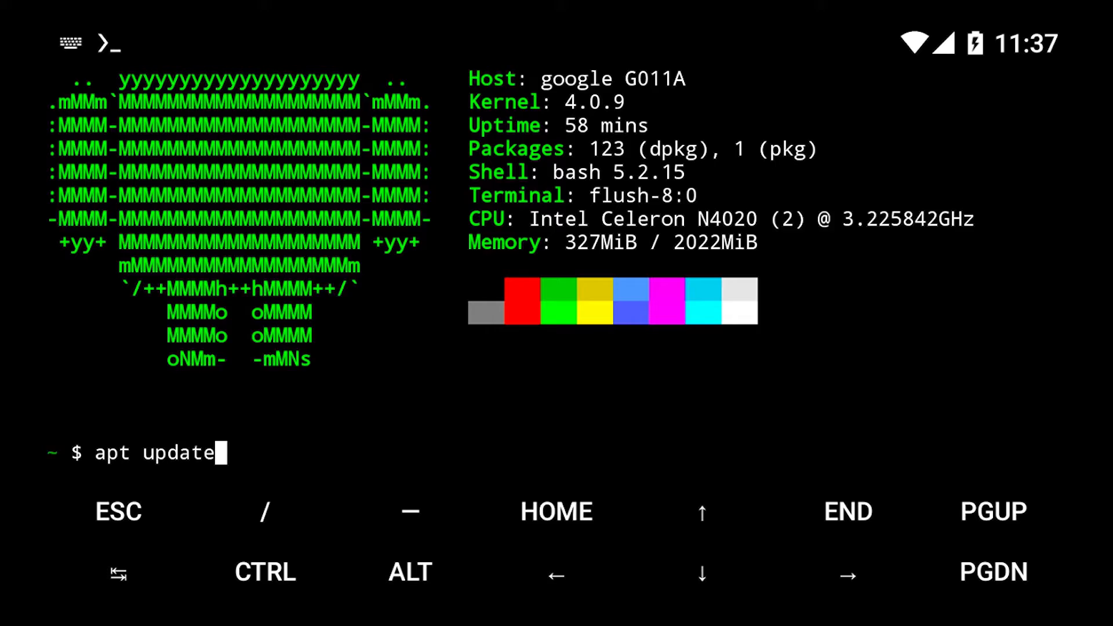
key("Enter")
type("apt in")
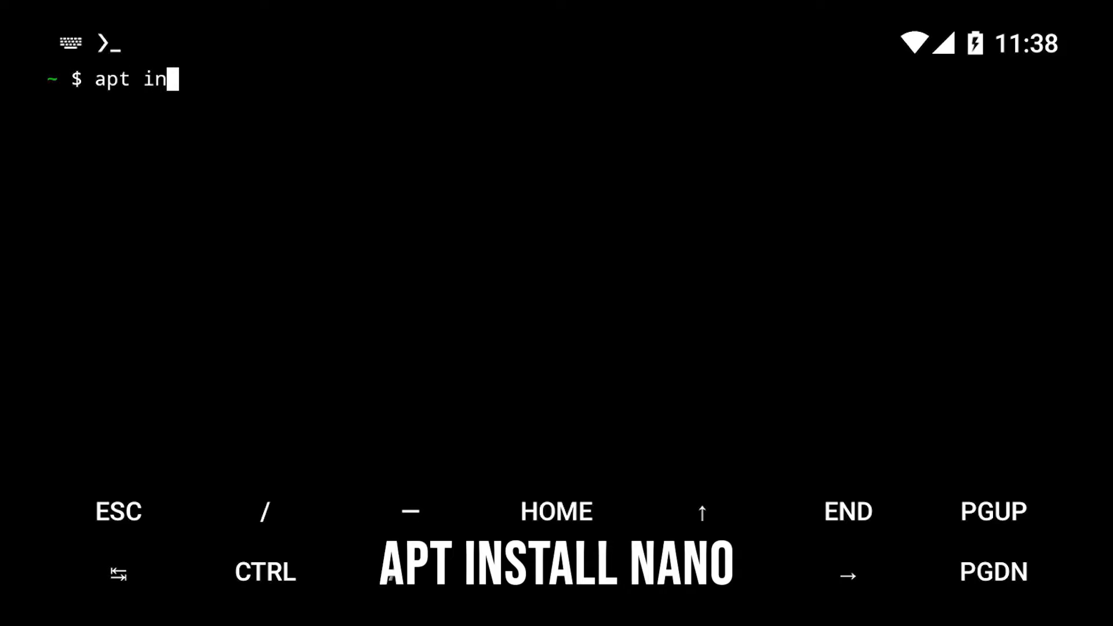
Install openjdk-17 and confirm its 16 dependency packages with Y.
type("stall na")
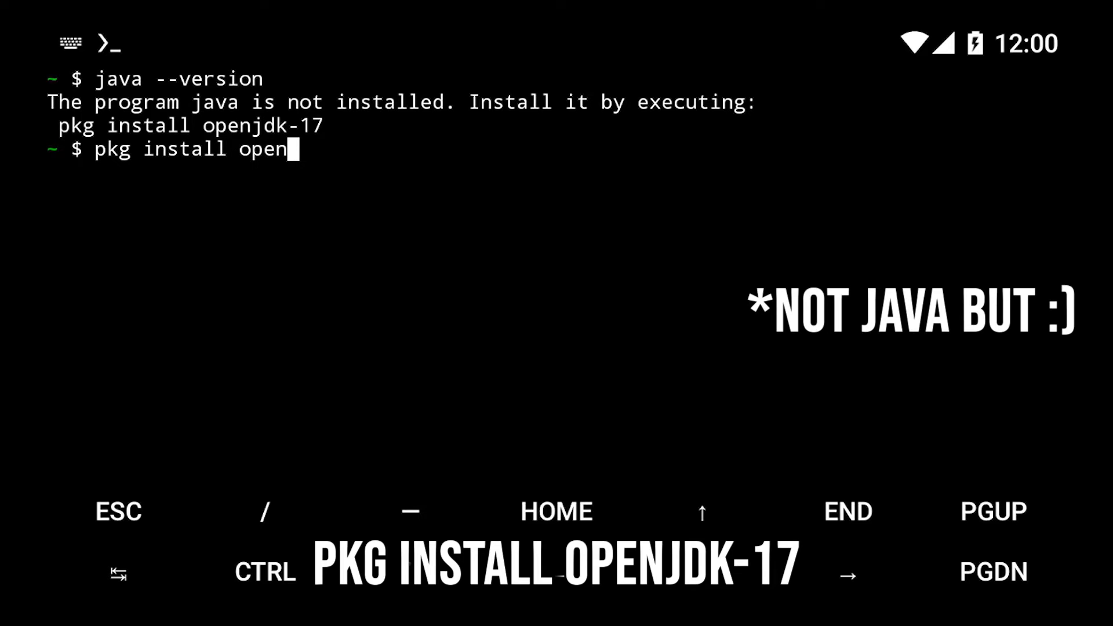
key("Enter")
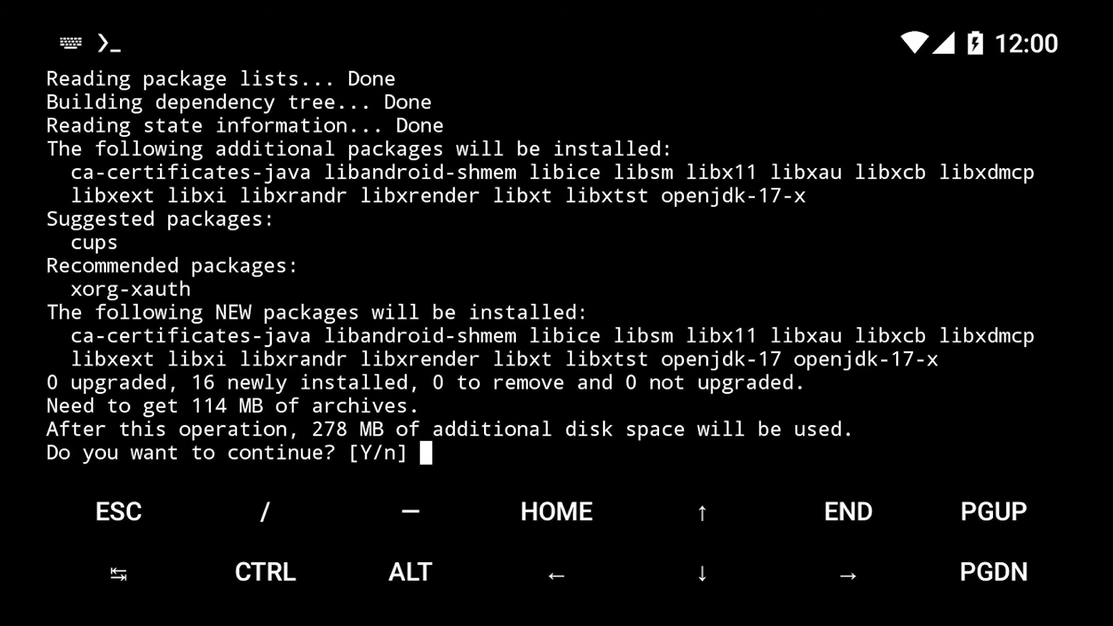
type("Y")
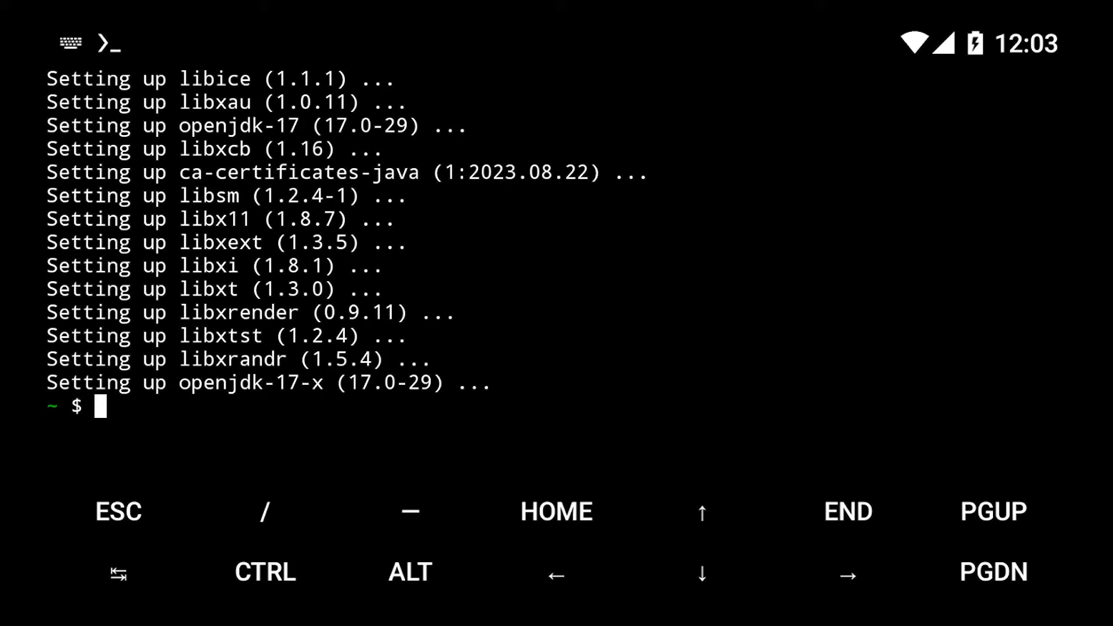
Check that java --version reports openjdk 17.
type("ja")
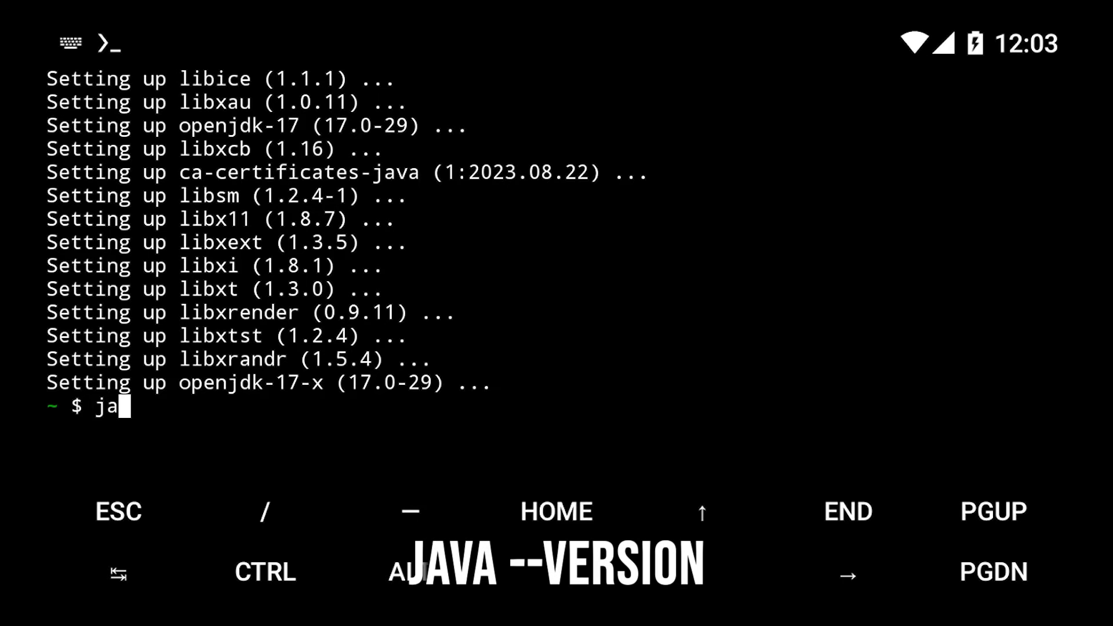
type("va --")
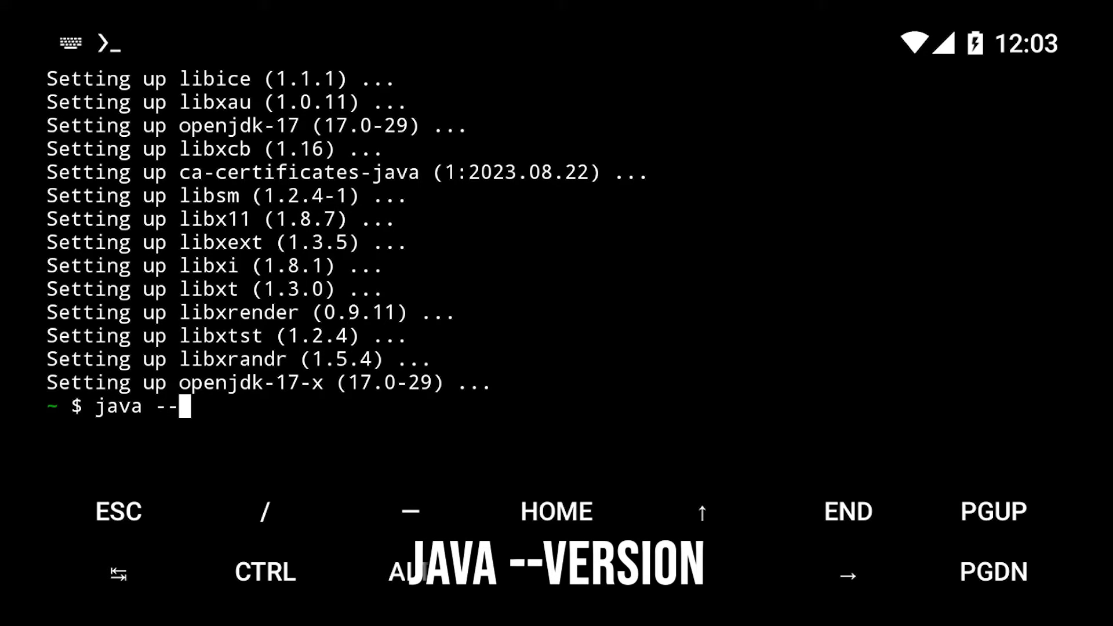
key("Enter")
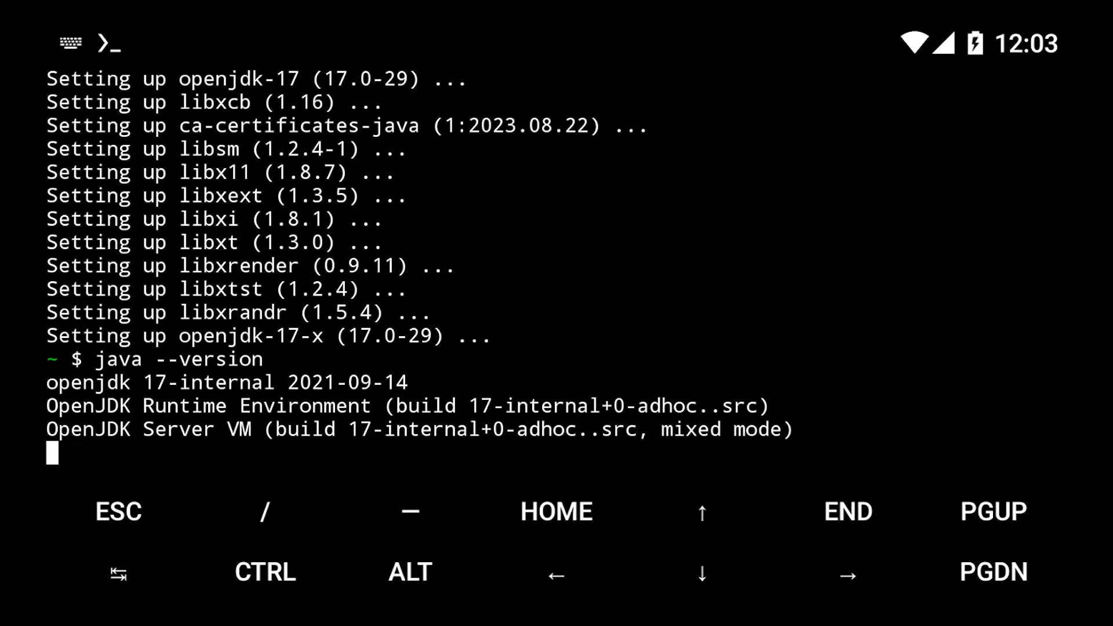
key("Enter")
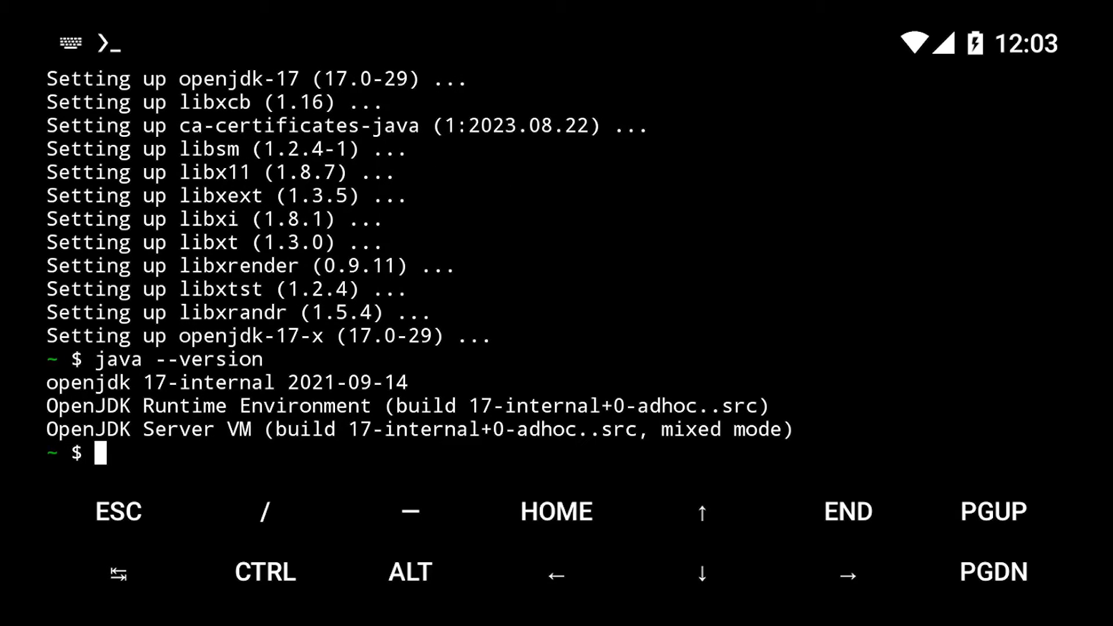
Clear the screen and start the nano command for a new file.
type("c")
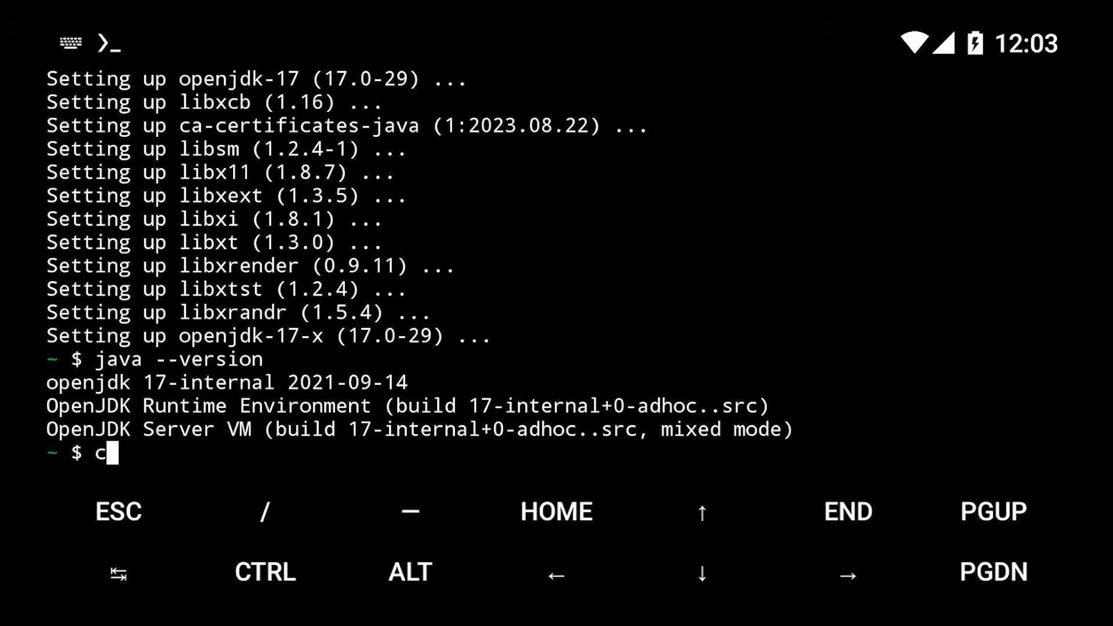
type("lear")
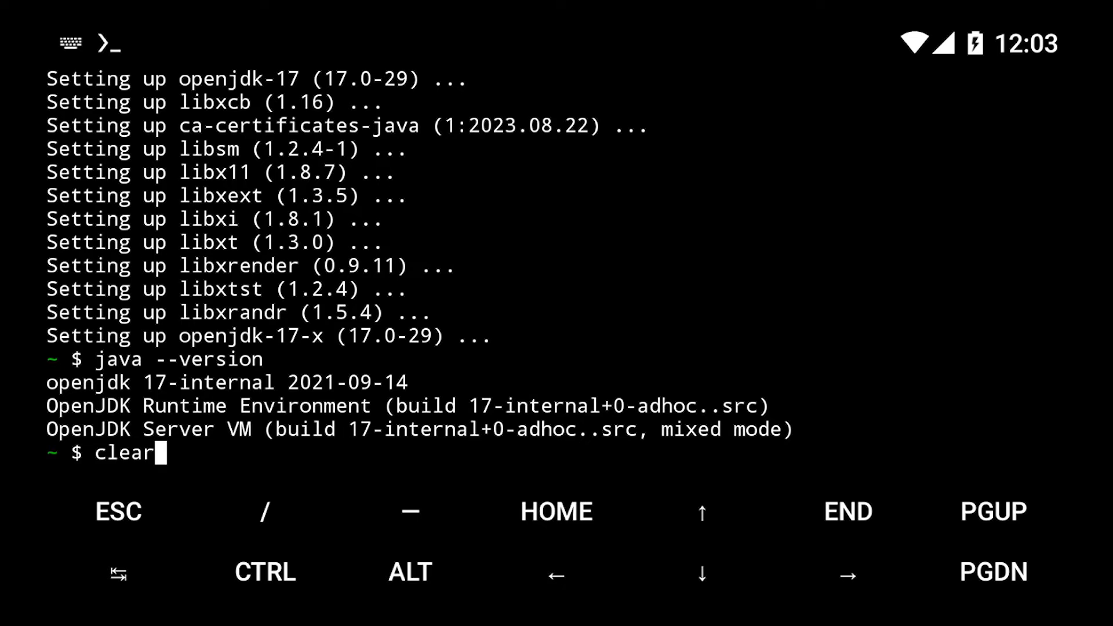
type("no j")
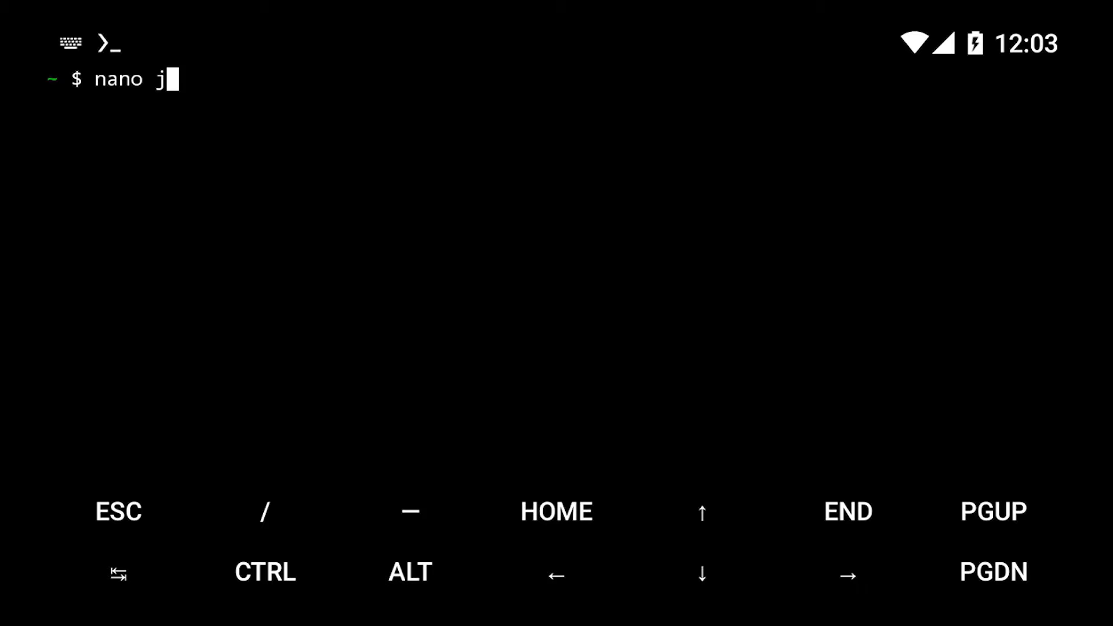
In hello.java, declare class HelloWorld with a public static void main(String[] args) method.
type("ello.")
type("pu")
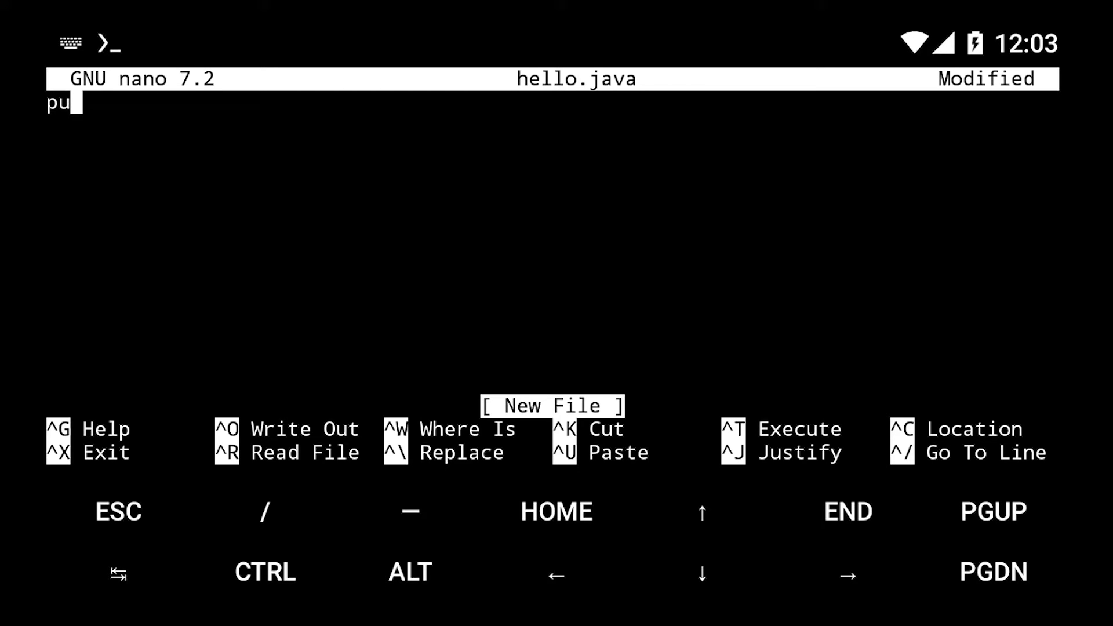
type("blic stati")
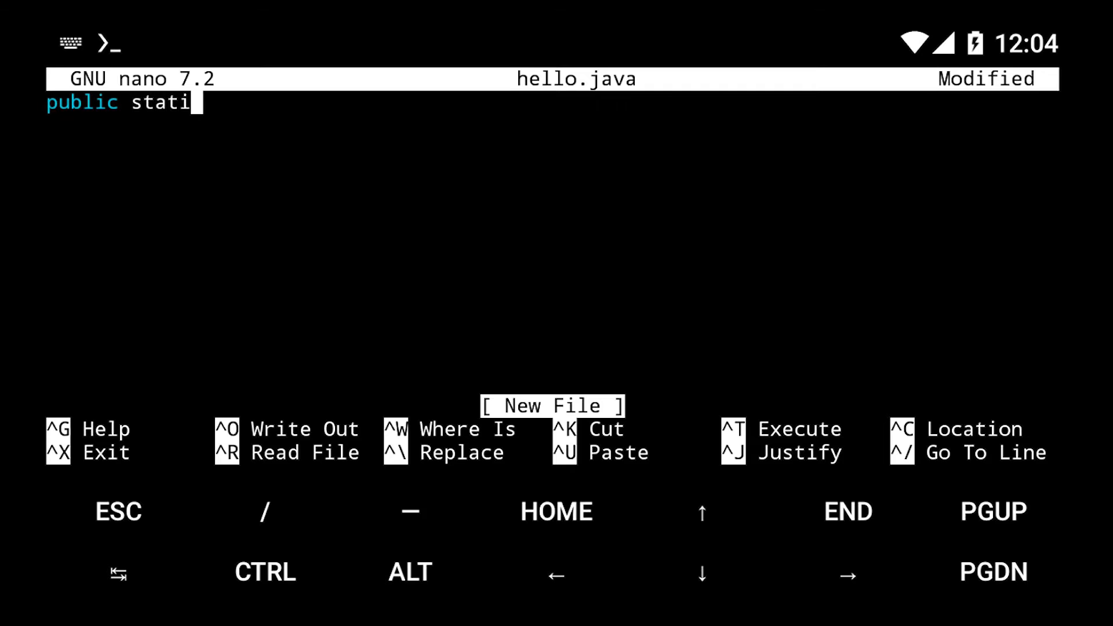
type("c void")
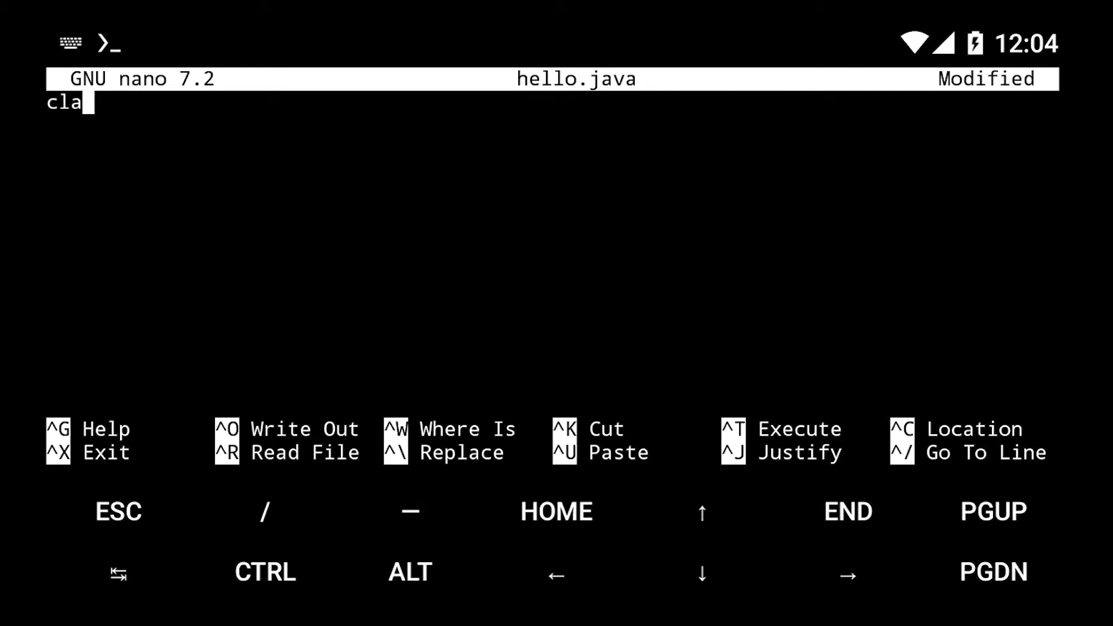
type("ss HelloWorld{")
type("public static void")
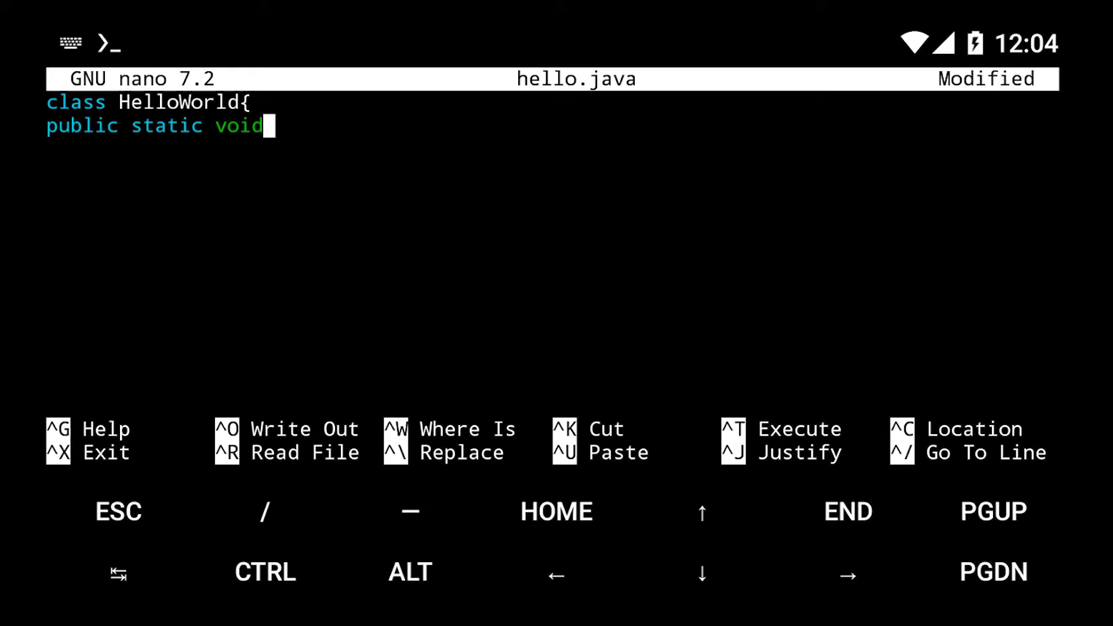
type("main( String[] args){")
type("System")
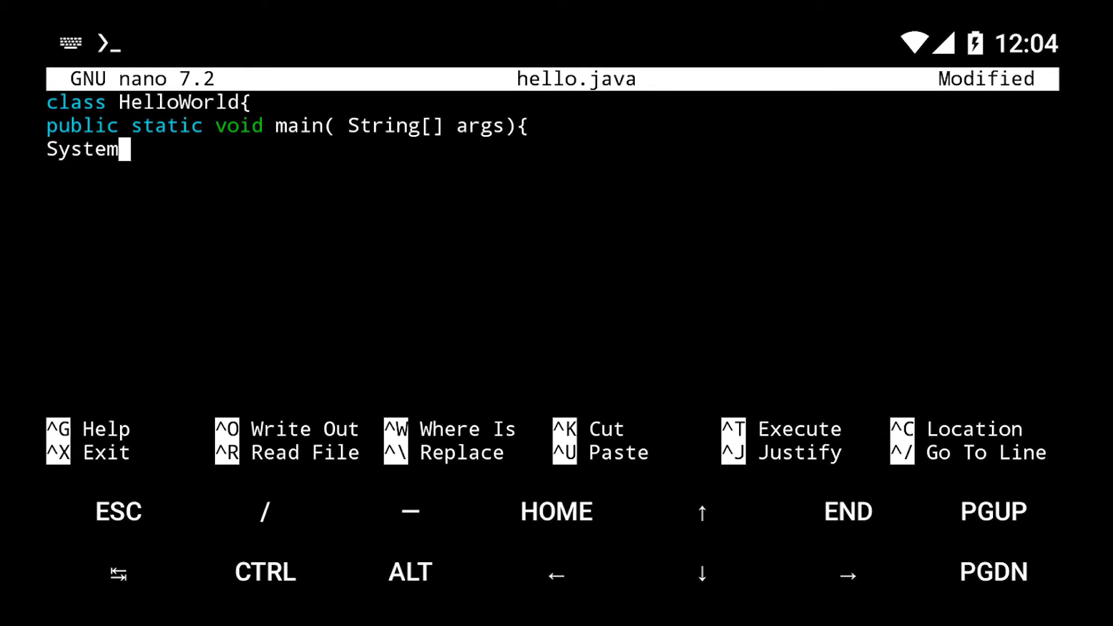
Add System.out.println("Hey Man"); to main, close the braces, then save and exit nano.
type(".out.println")
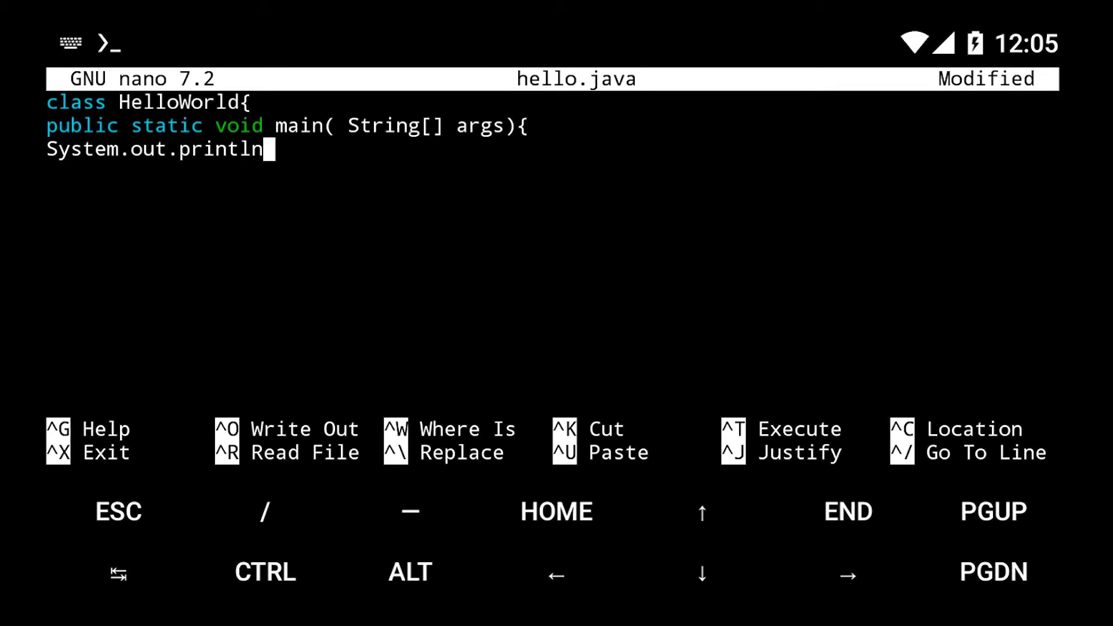
type("(\"Hey")
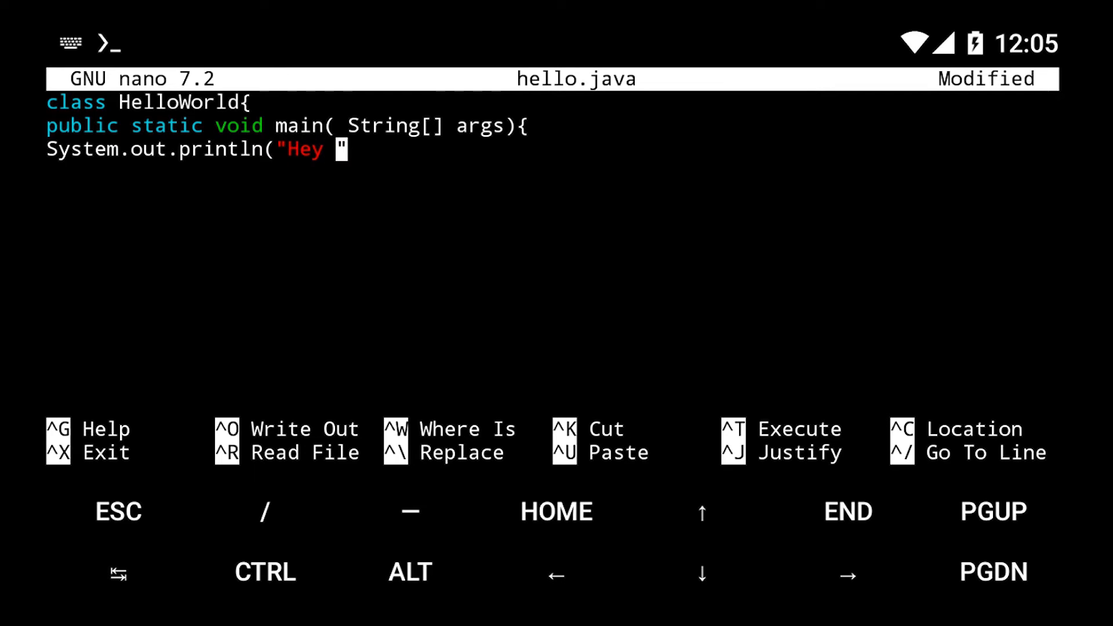
type("Man\");")
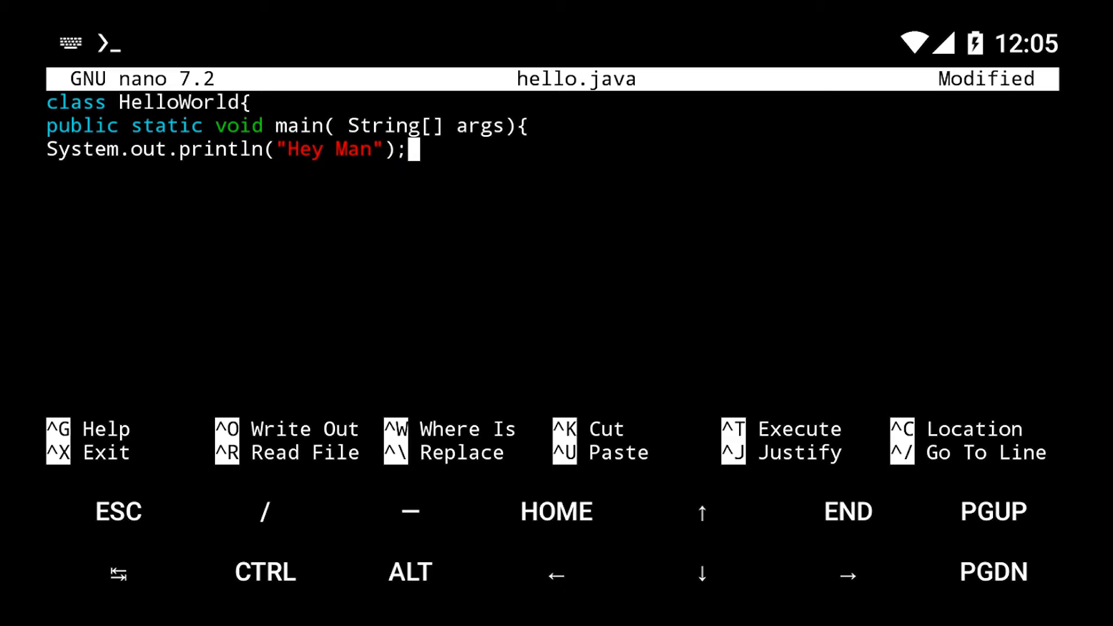
type("}")
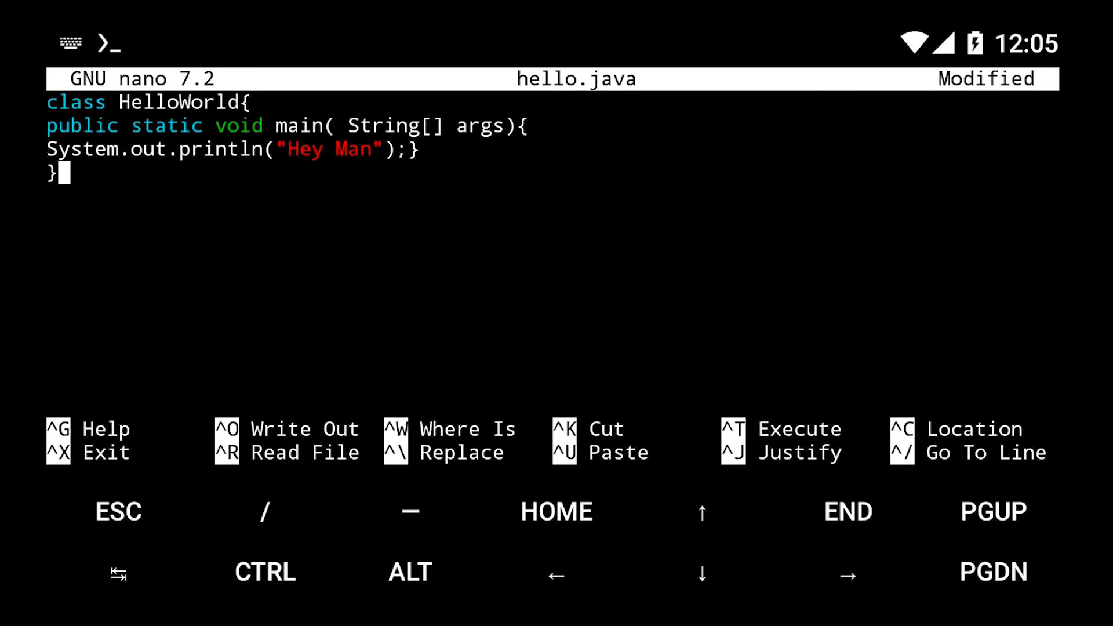
left_click(266, 572)
type("c")
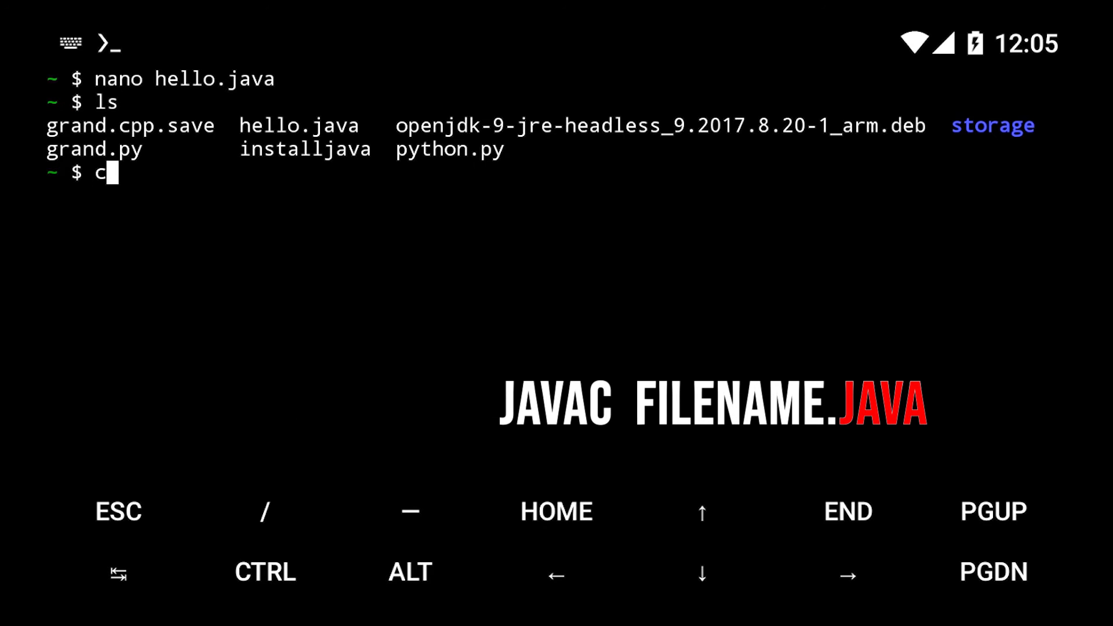
Compile hello.java with javac and list the folder to see HelloWorld.class.
key("Backspace")
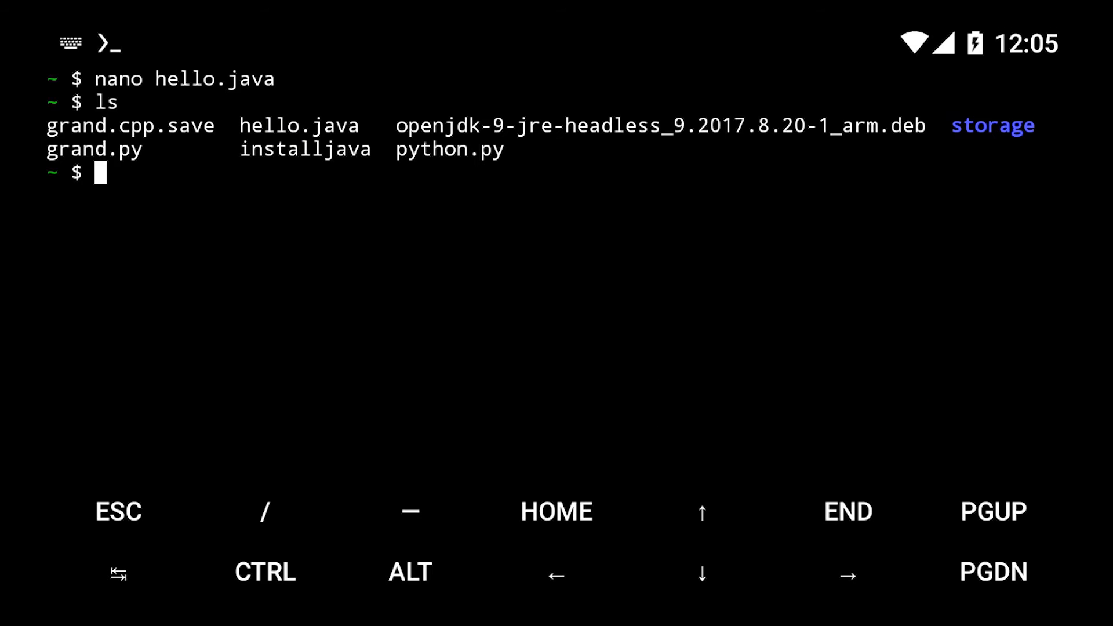
type("javac hello.java")
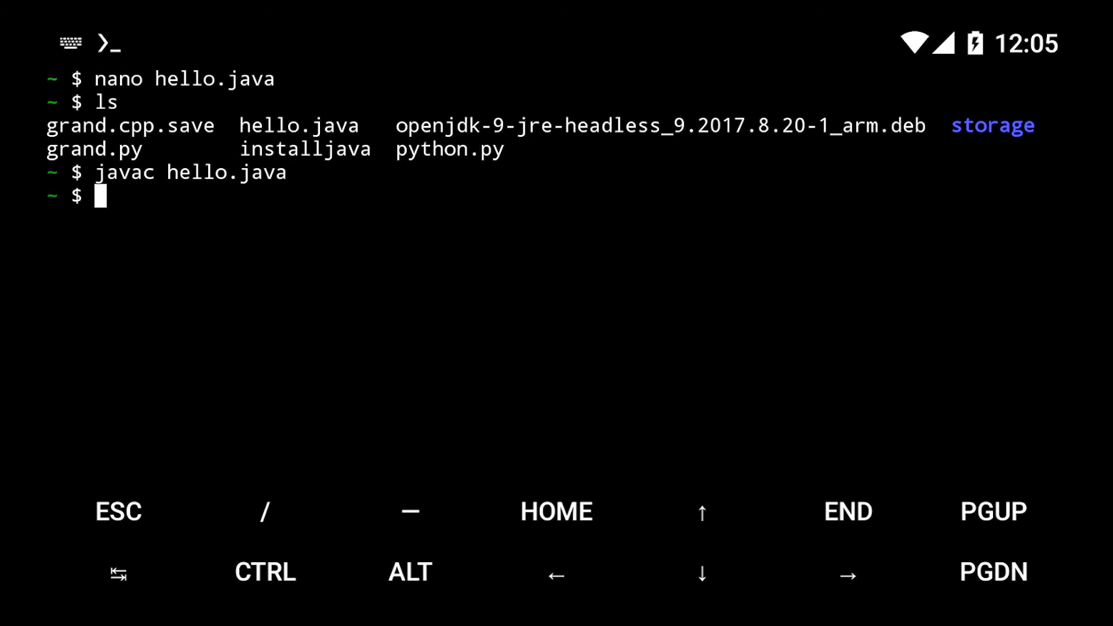
type("ls")
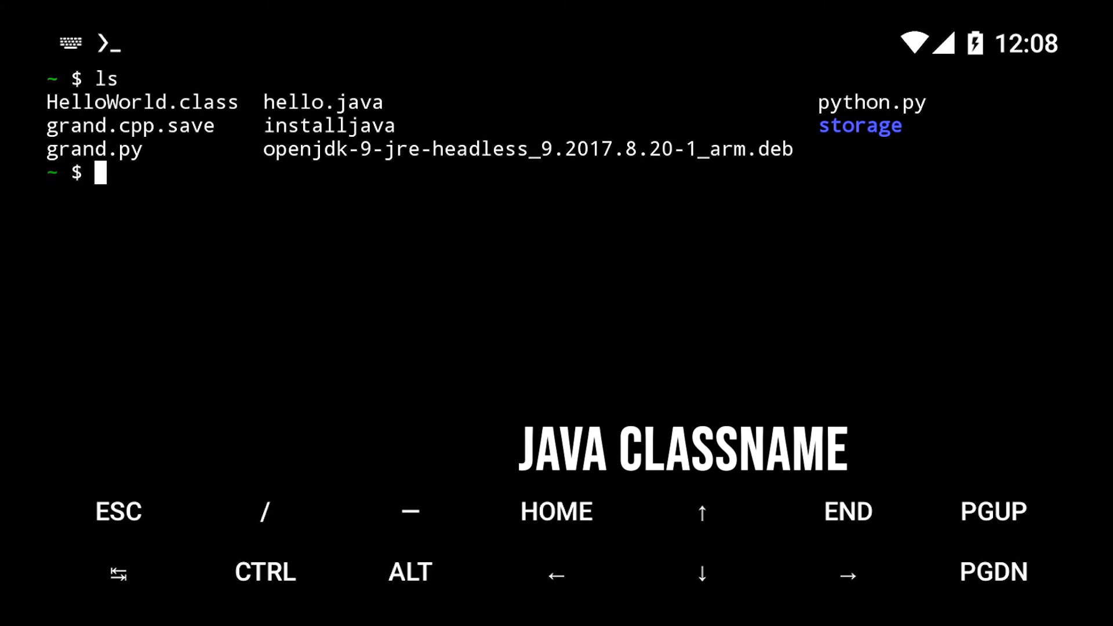
Run java HelloWorld so it prints Hey Man.
type("ja")
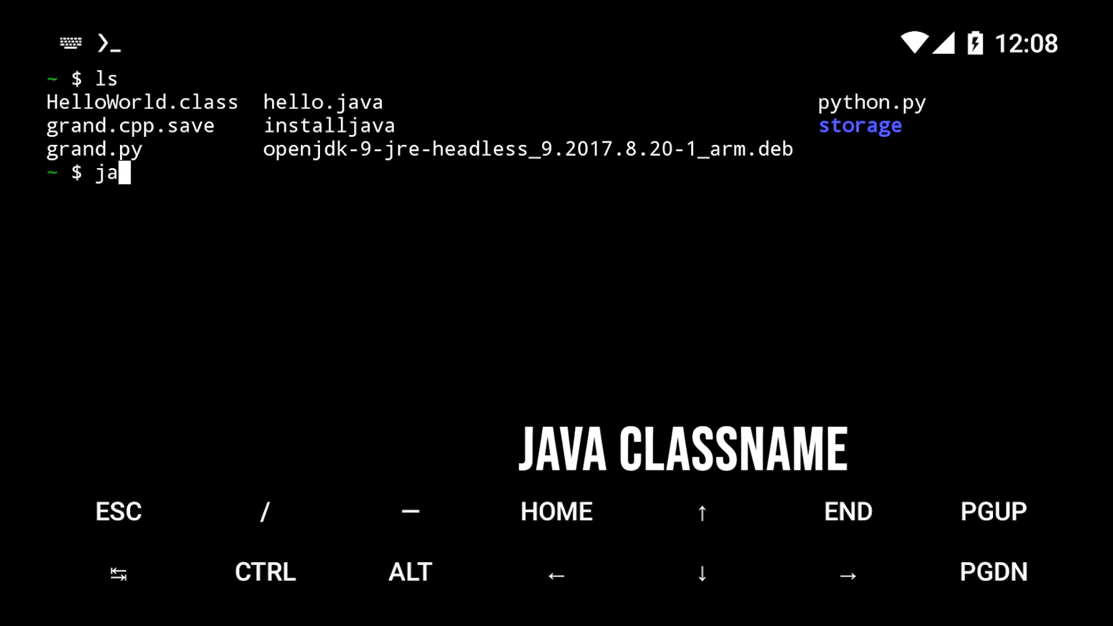
key("Enter")
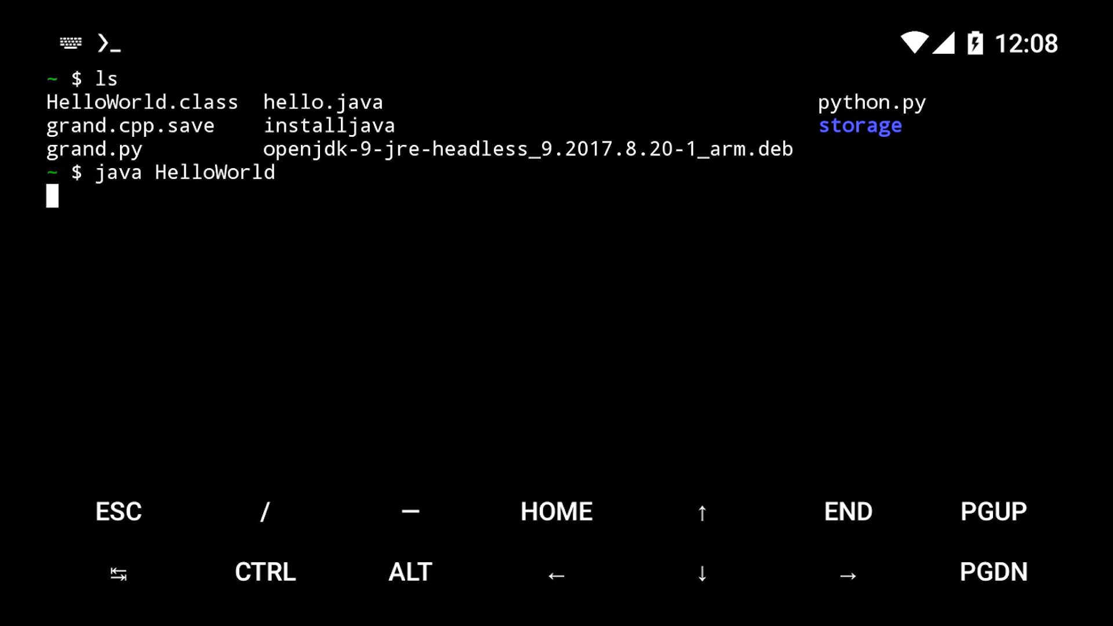
key("Enter")
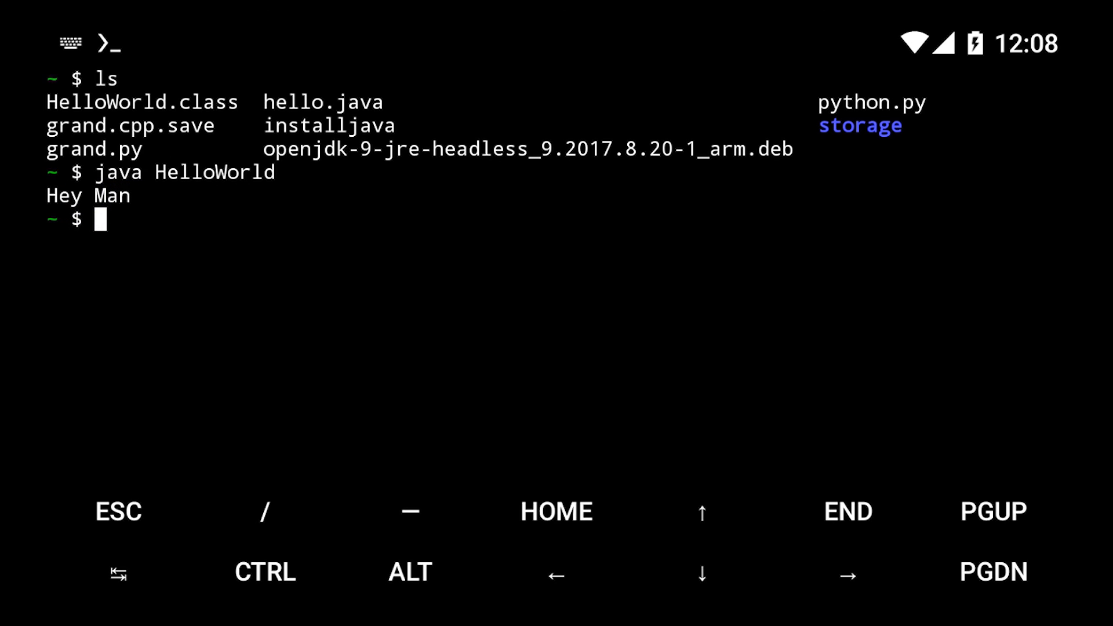